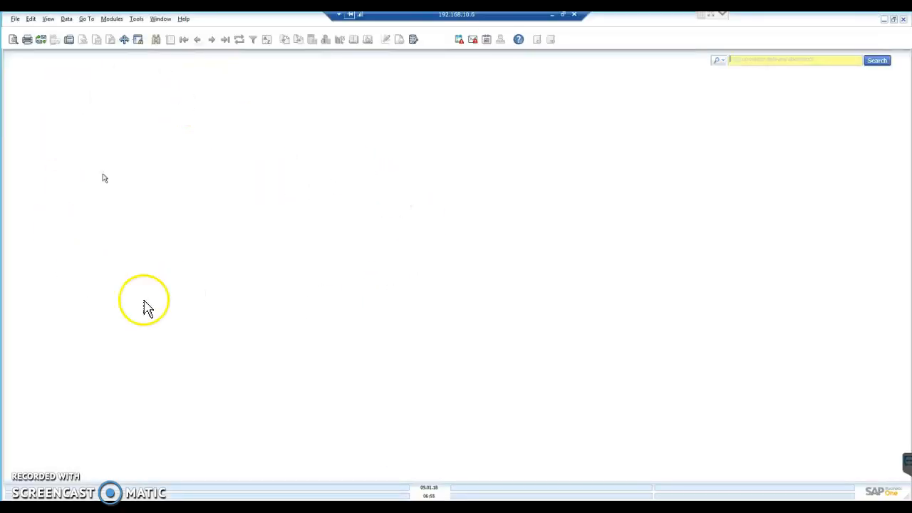
Open User-Defined Fields - Management from the Tools > Customisation Tools menu.
click(136, 18)
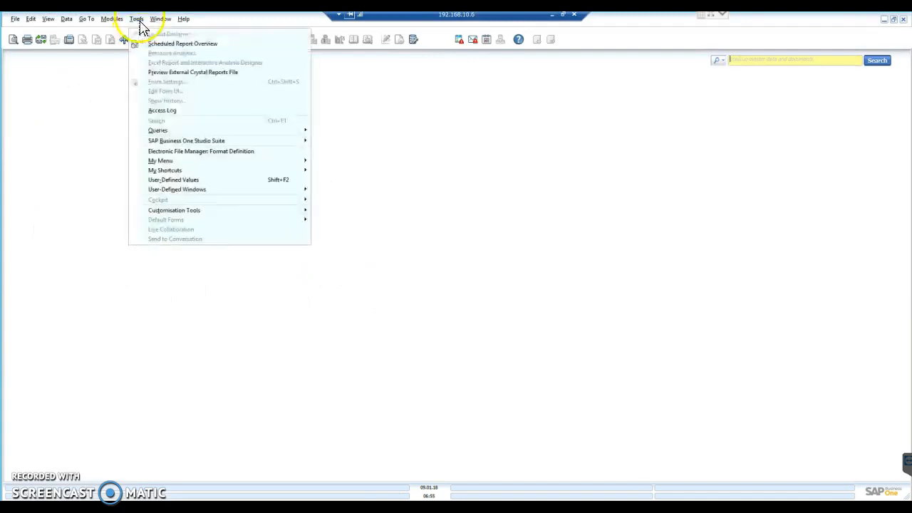
mouse_move(174, 209)
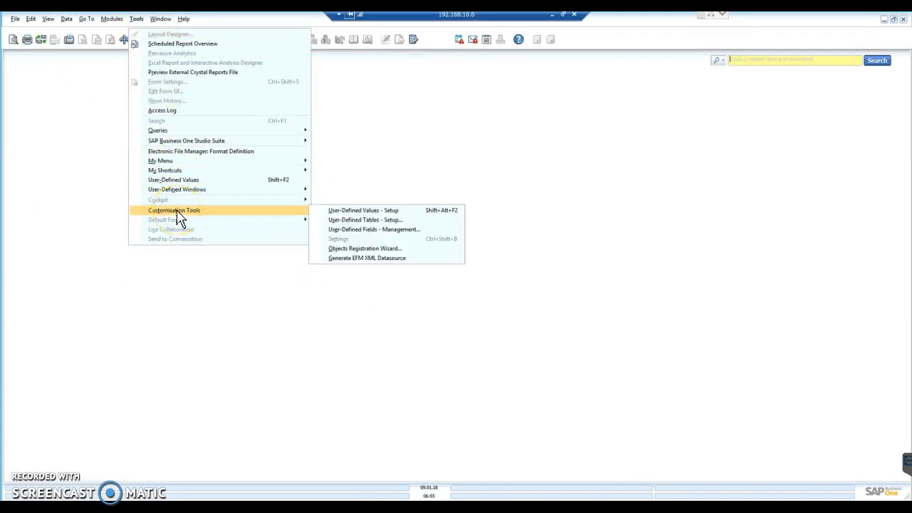
mouse_move(388, 239)
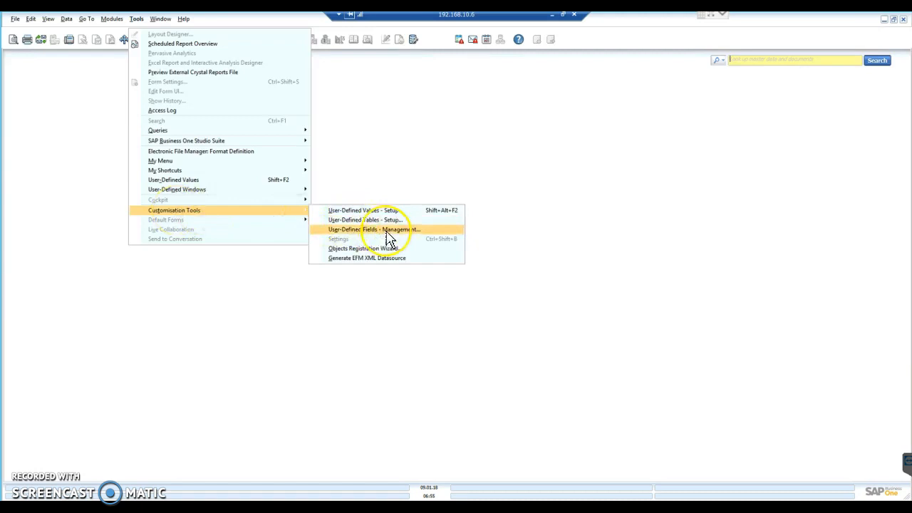
click(374, 230)
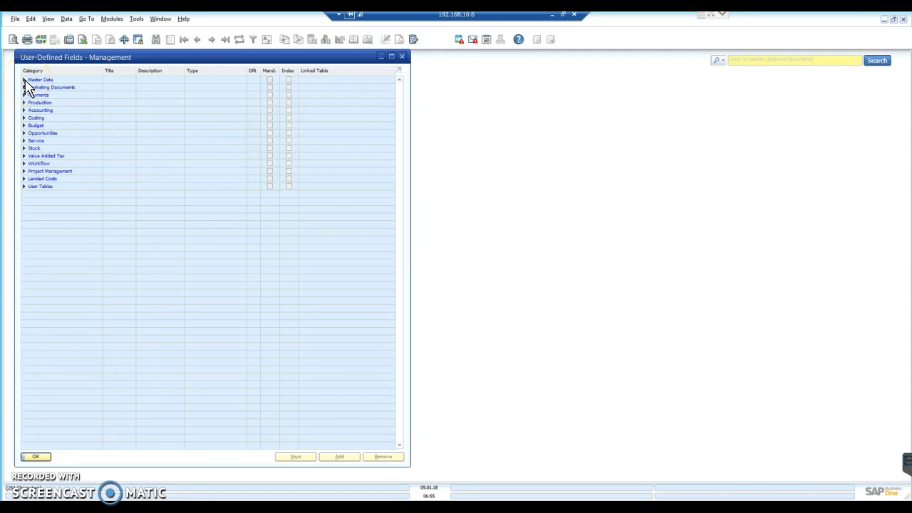
Expand Master Data > Items to list the existing Items user-defined fields.
click(24, 80)
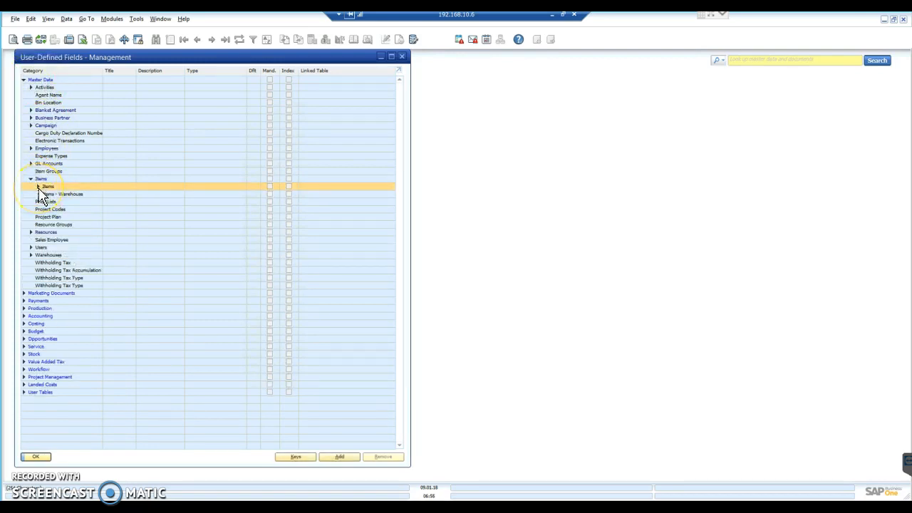
click(37, 186)
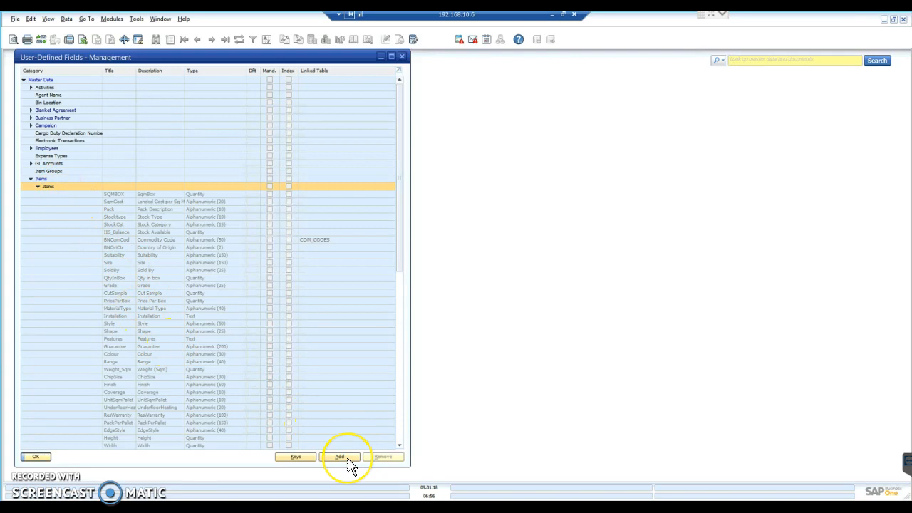
Add a new Items field titled MagAttribute with description 'Magento Attribute Set', choosing its type.
click(340, 457)
text(MagAttribut)
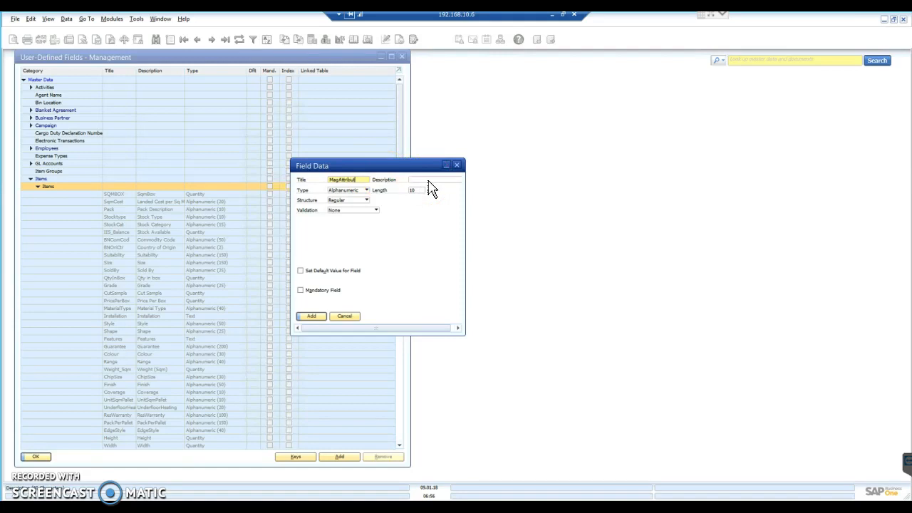
click(431, 180)
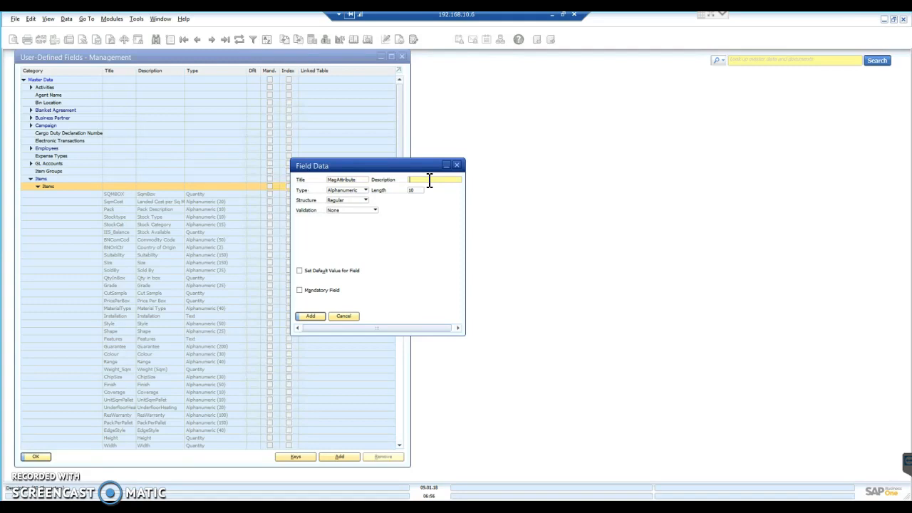
text(M)
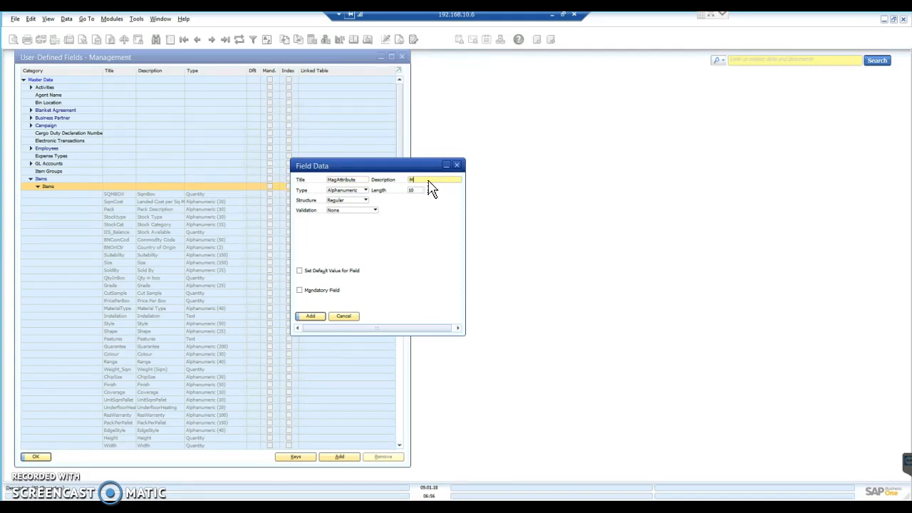
text(Magenta)
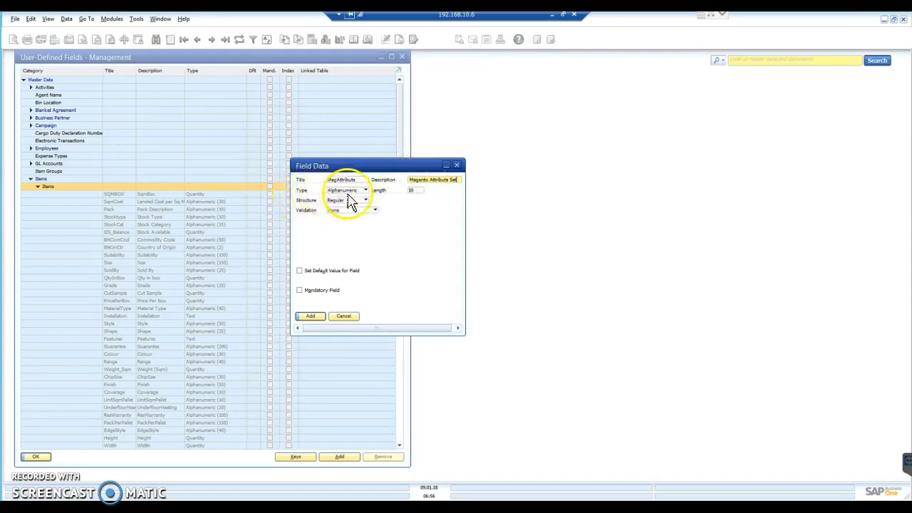
click(367, 191)
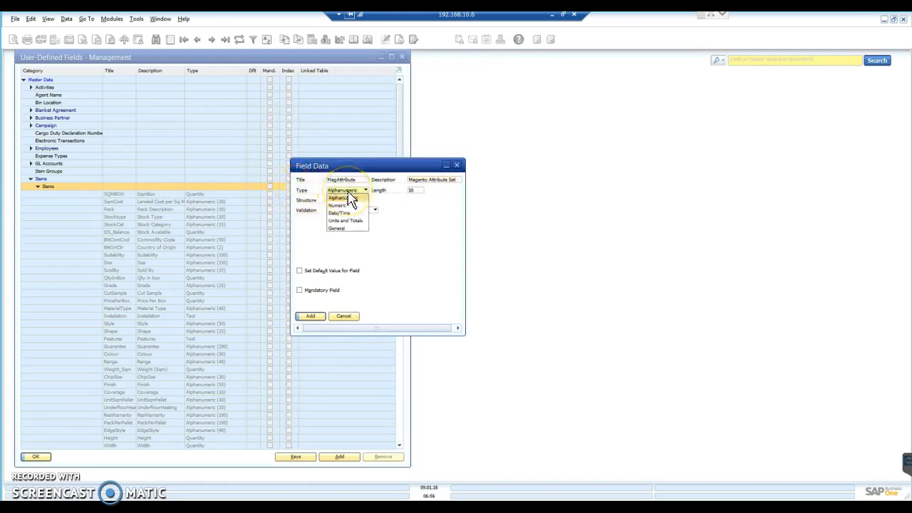
mouse_move(347, 228)
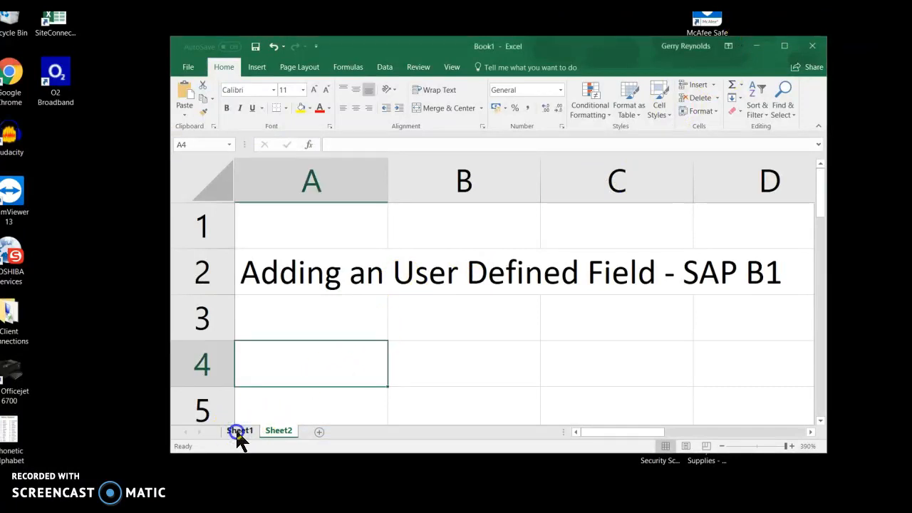
On Excel Sheet1, enter a =LEN( formula in C8 referencing Wooden Flooring in B8.
click(239, 430)
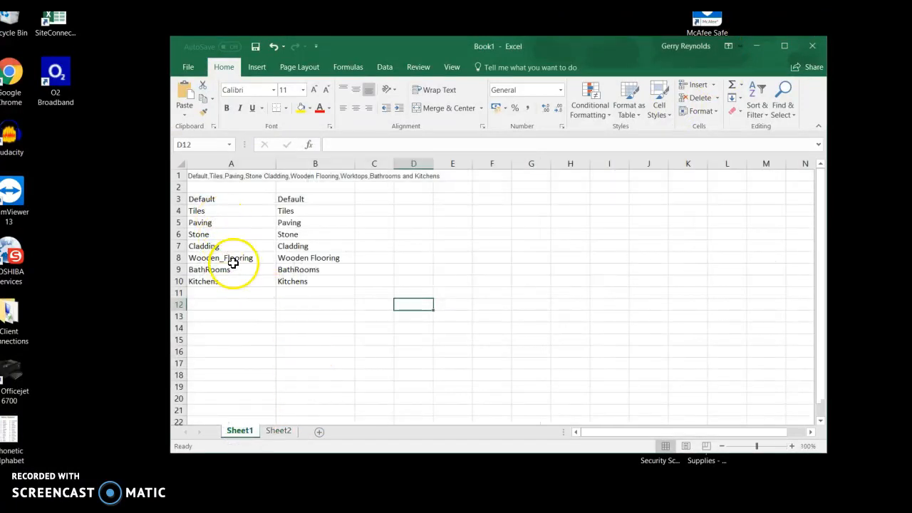
click(374, 257)
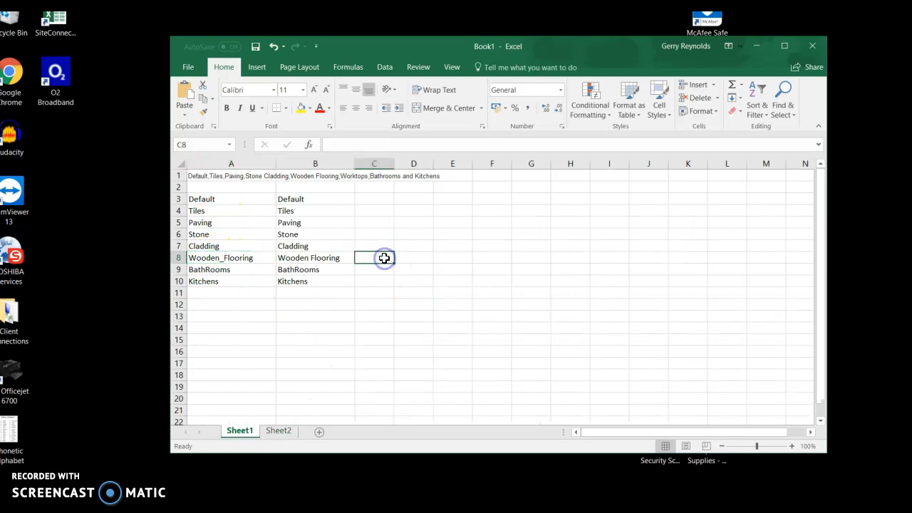
text(=e)
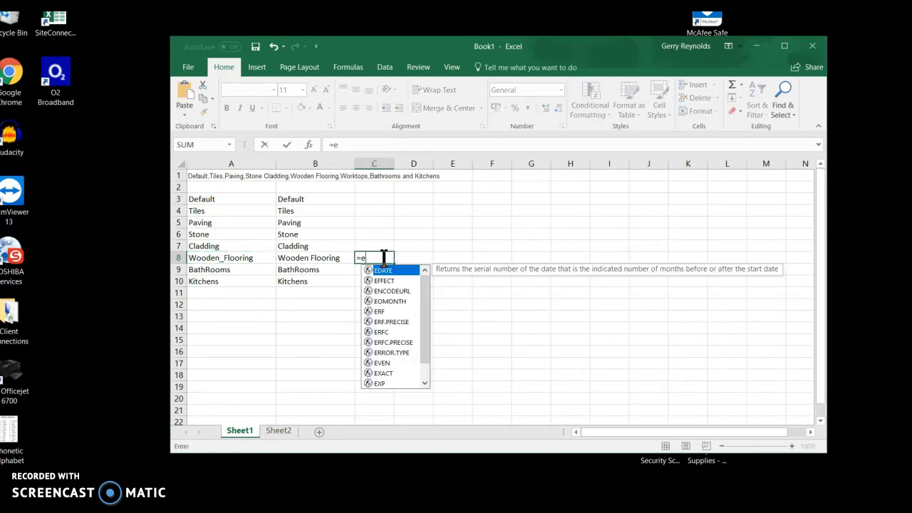
text(len()
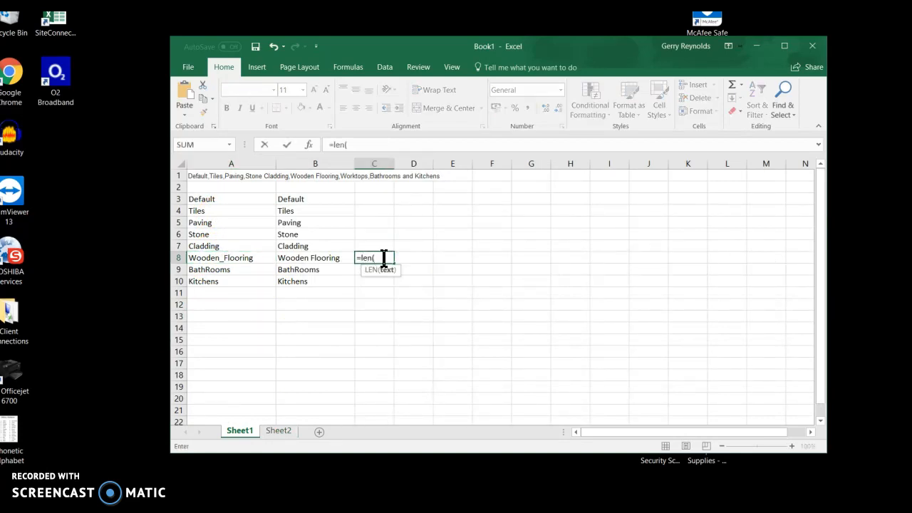
click(231, 257)
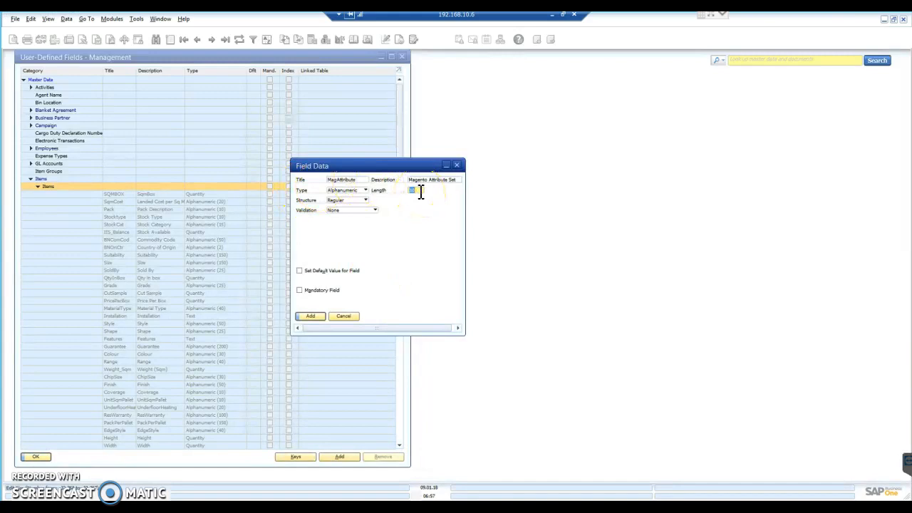
mouse_move(424, 199)
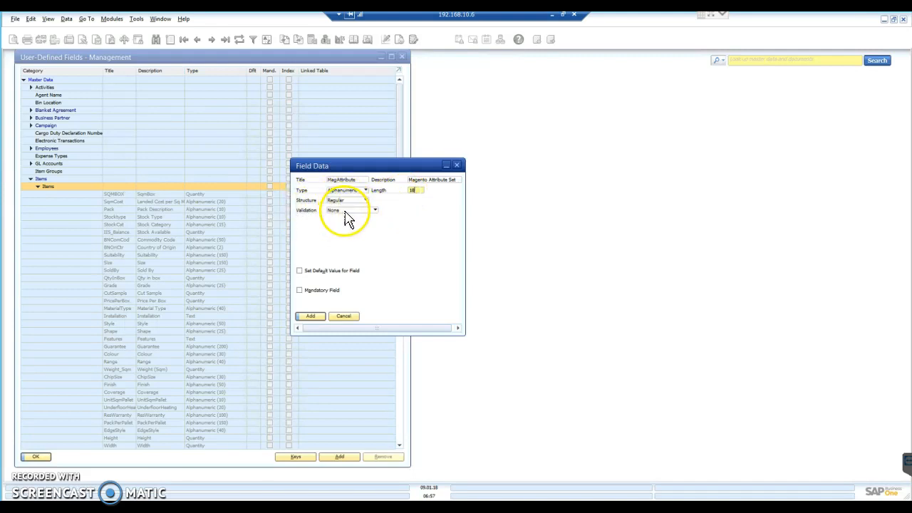
mouse_move(374, 223)
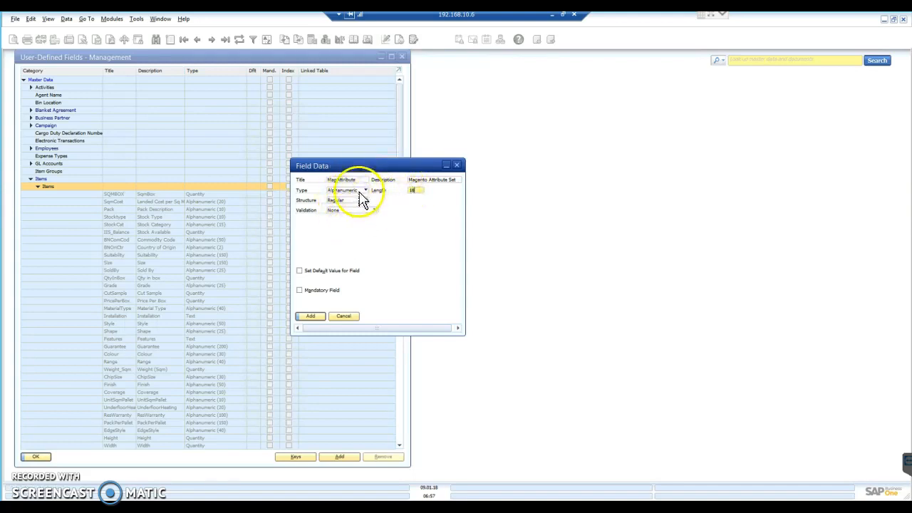
Set MagAttribute's validation to Valid Values and add two empty value rows.
click(375, 210)
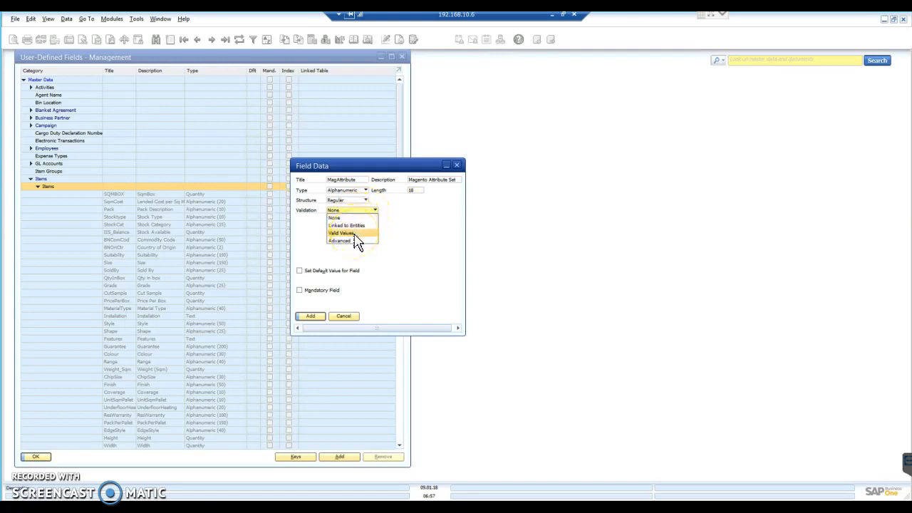
click(344, 233)
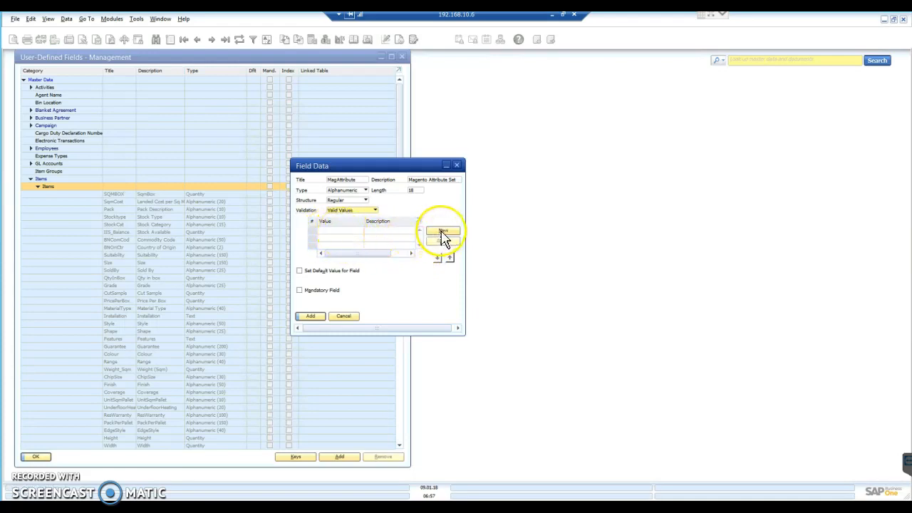
click(442, 232)
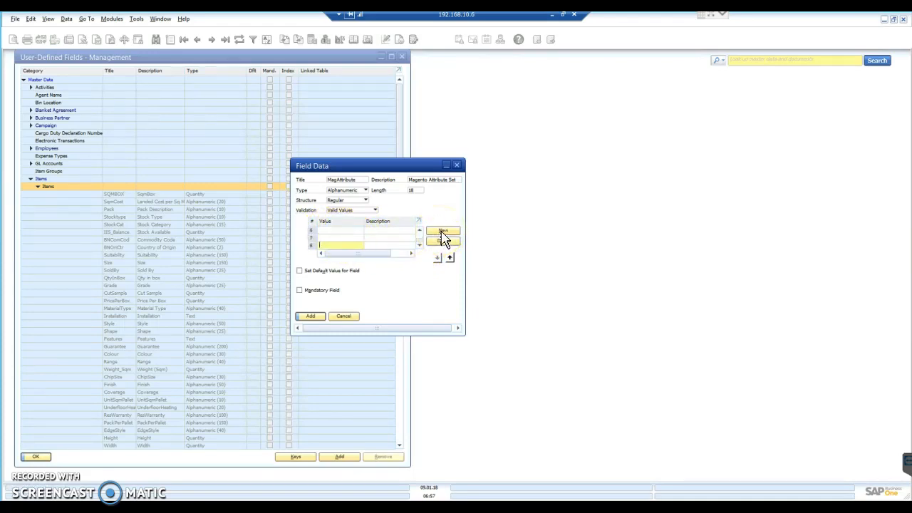
click(443, 230)
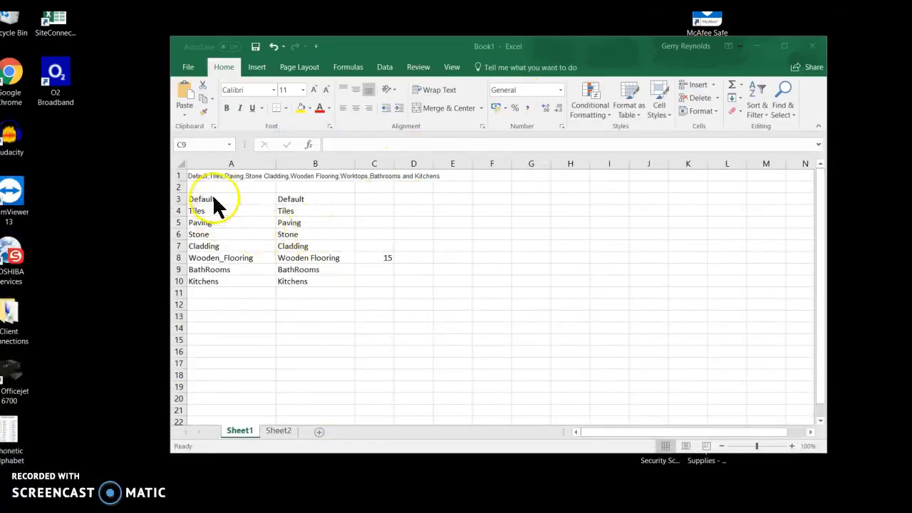
In Excel, select the Default cell at the top of the values list.
click(207, 199)
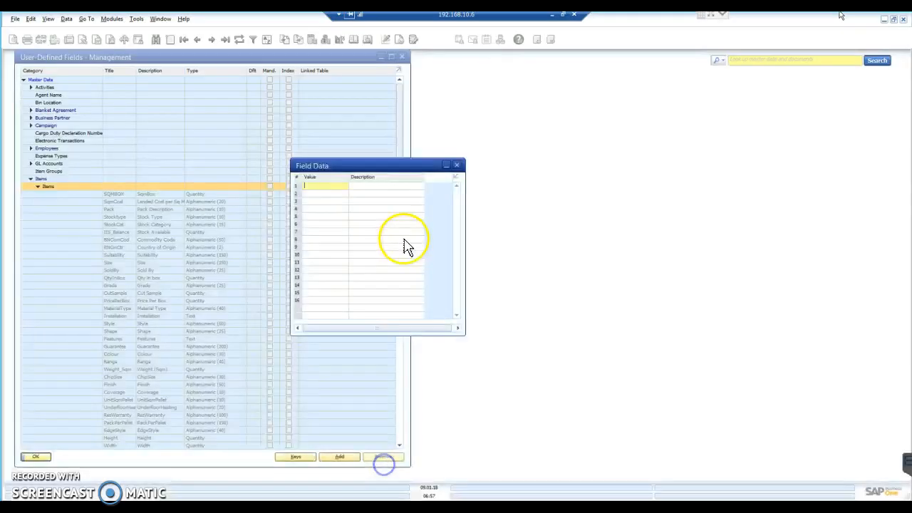
Enter valid values Default, Tiles, Paving and submit the MagAttribute field with Add.
click(325, 186)
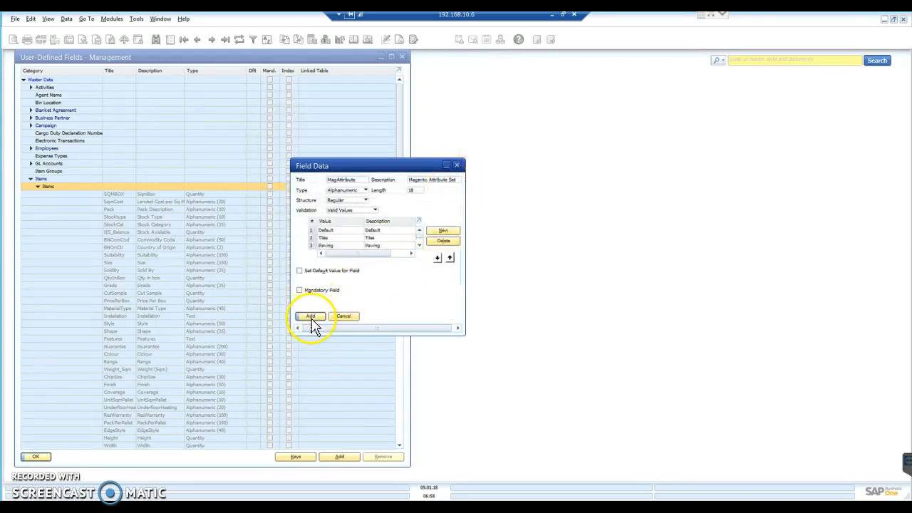
click(310, 316)
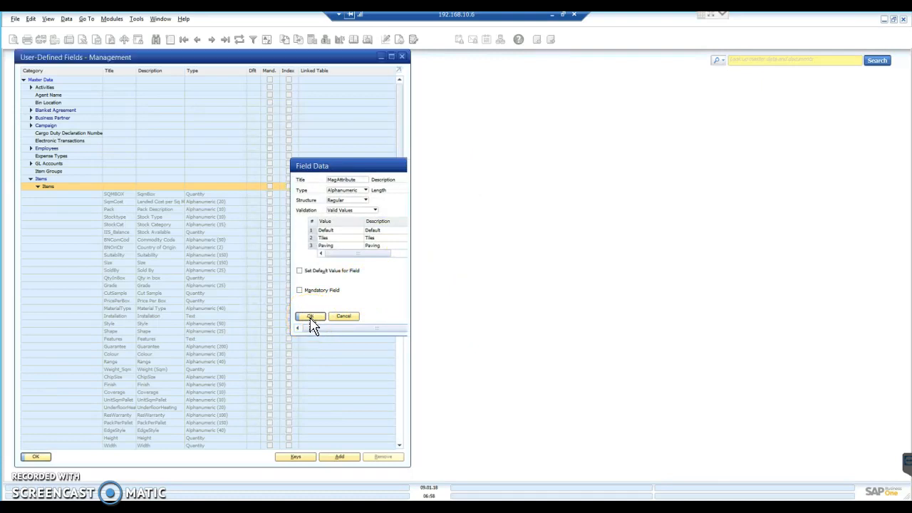
click(310, 316)
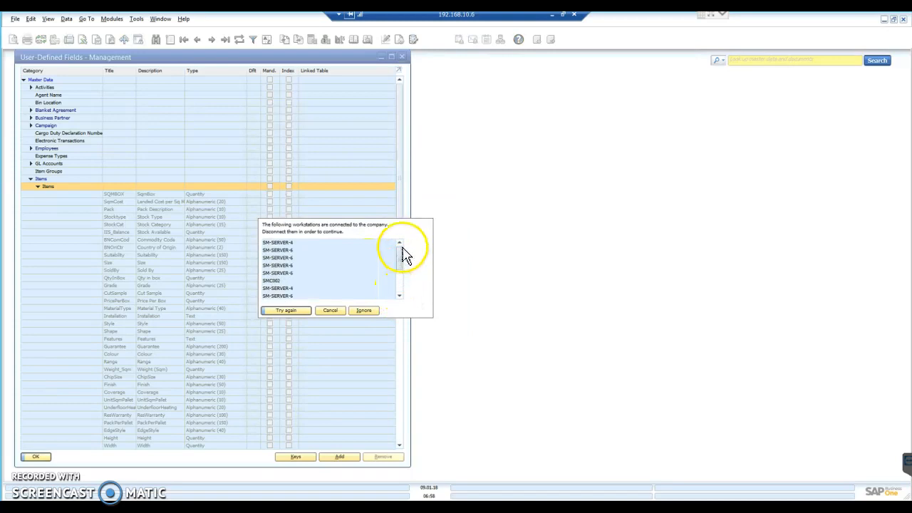
Ignore the connected-workstations warning and answer Yes to the system message.
scroll(down, 3)
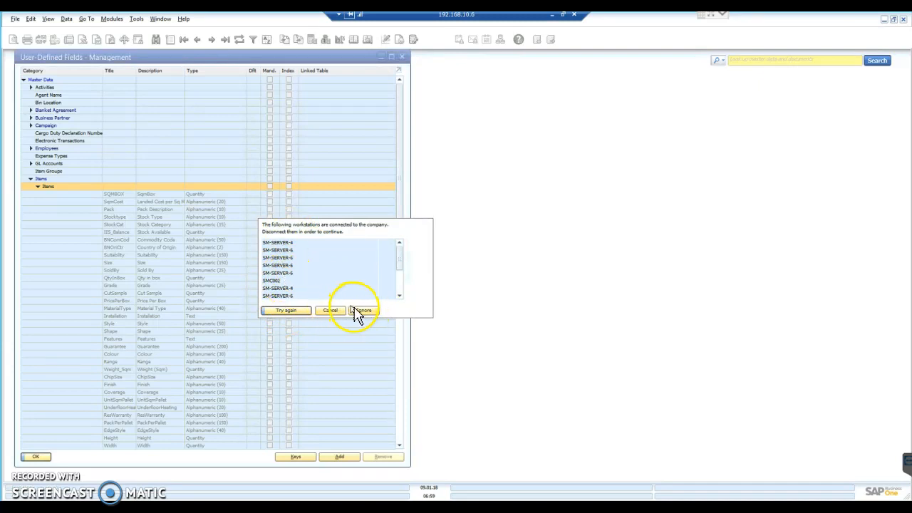
click(363, 310)
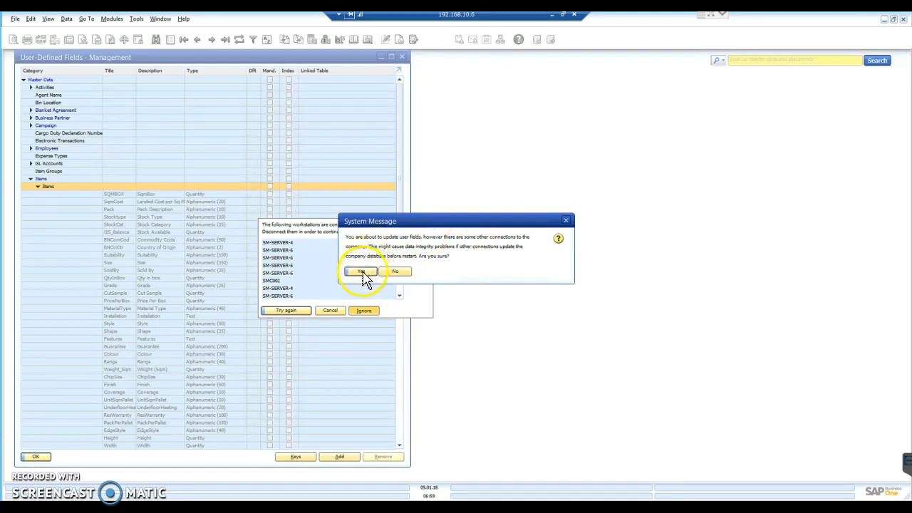
click(361, 271)
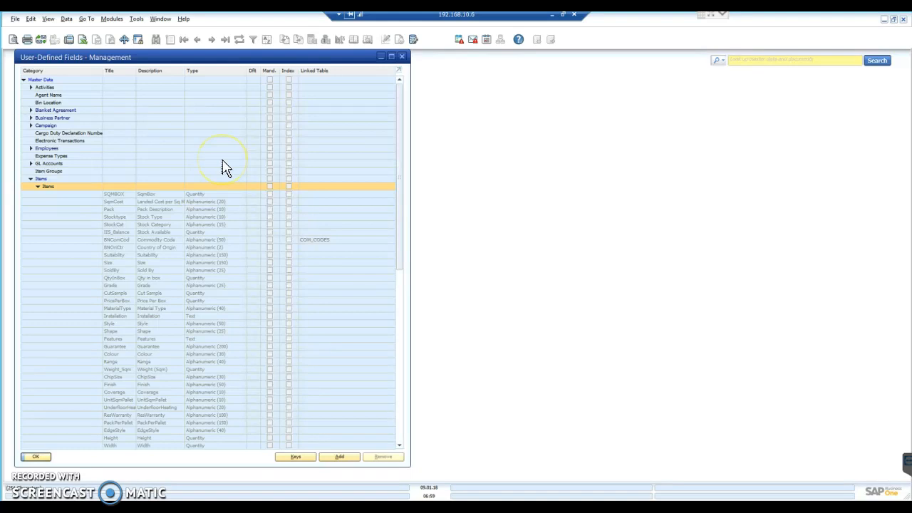
mouse_move(277, 306)
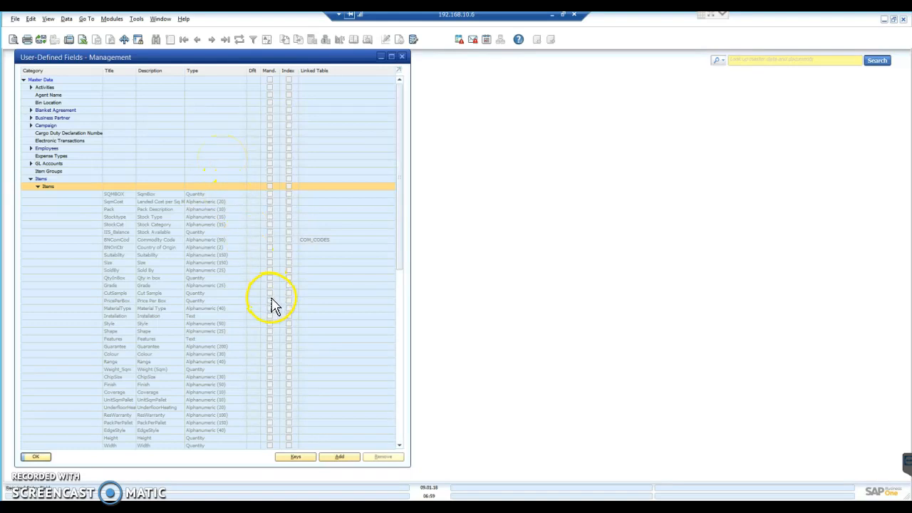
Scroll to MagAttribute at the end of the Items fields and close to the Main Menu.
scroll(down, 3)
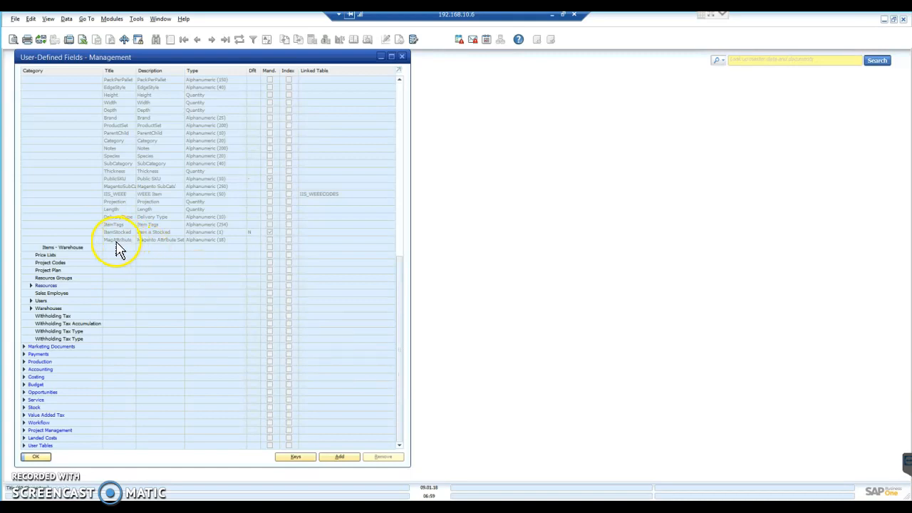
click(117, 239)
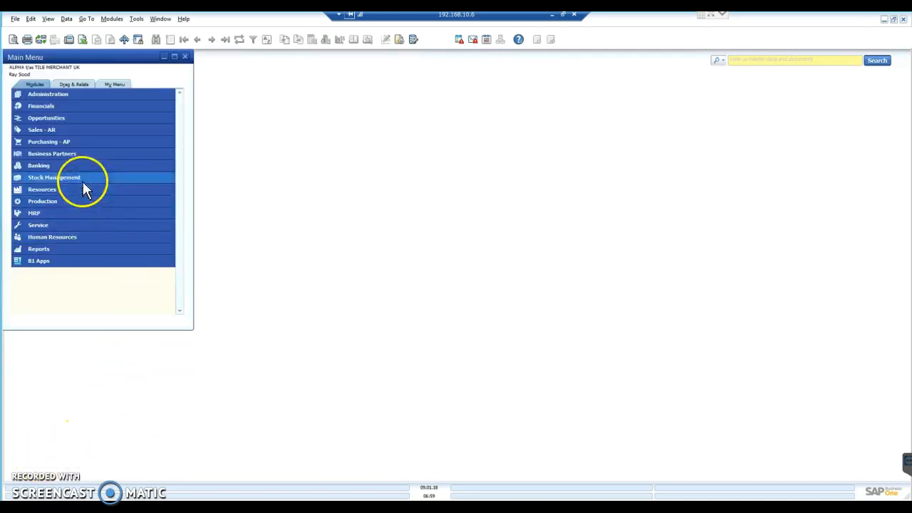
Open Item Master Data for item 123456 and show the Magento Attribute Set value choices.
click(54, 177)
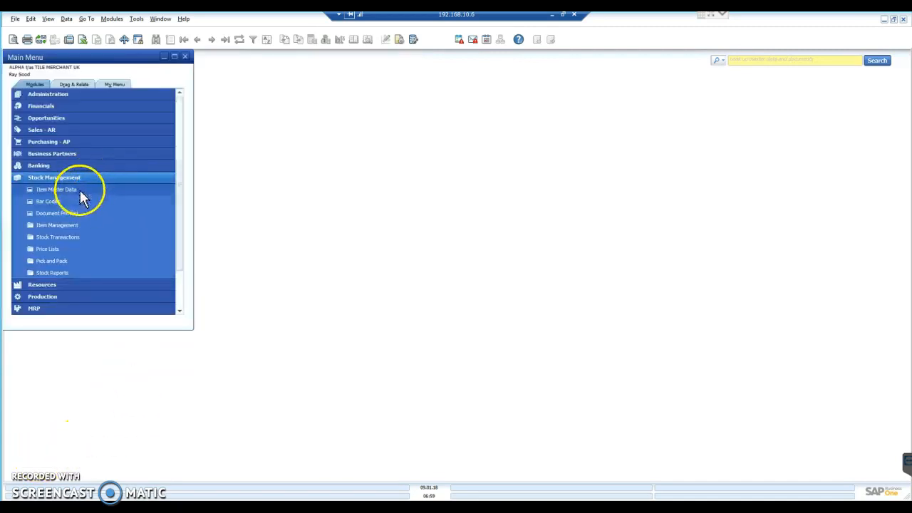
click(56, 189)
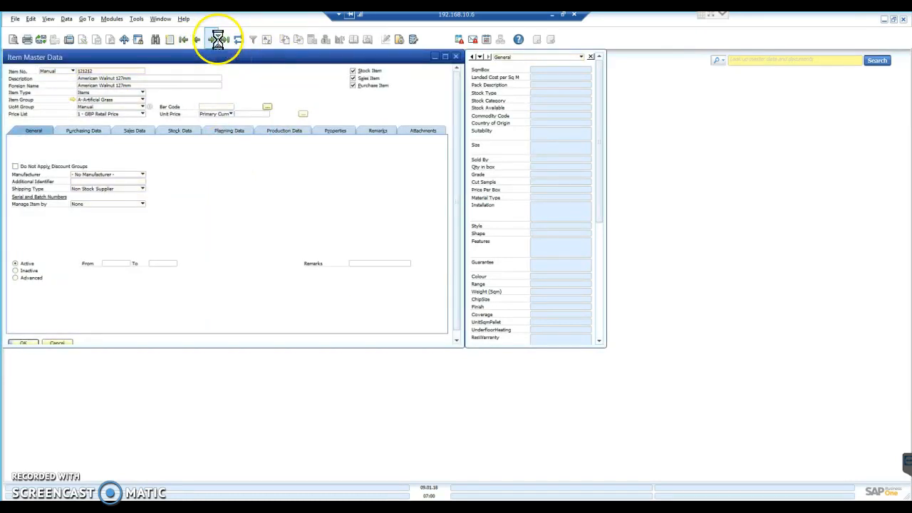
click(212, 39)
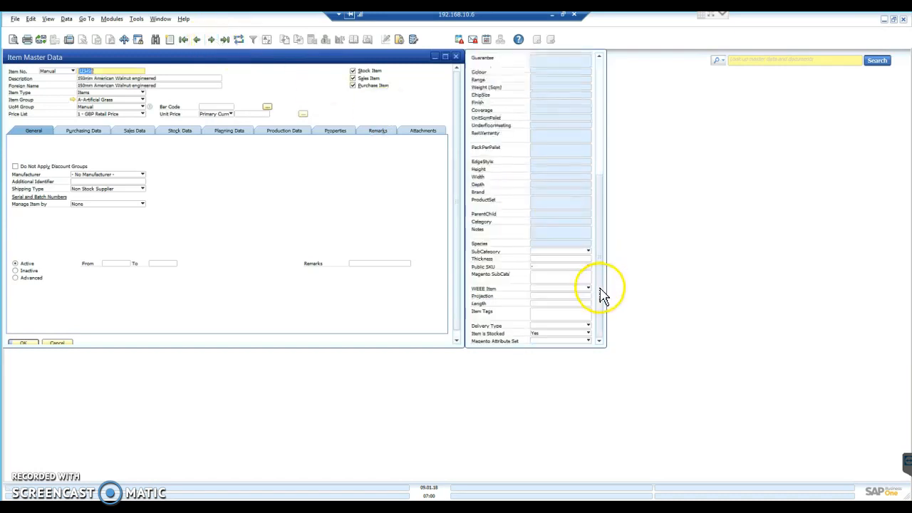
click(588, 341)
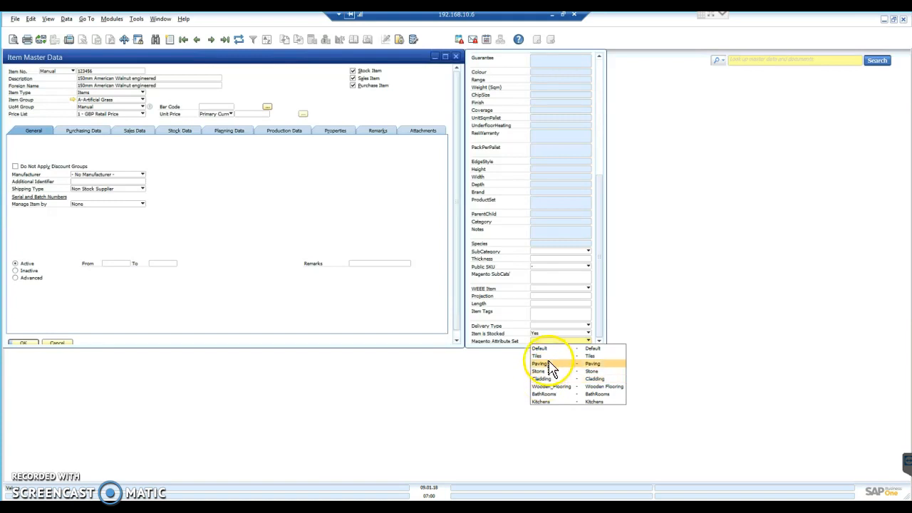
mouse_move(549, 356)
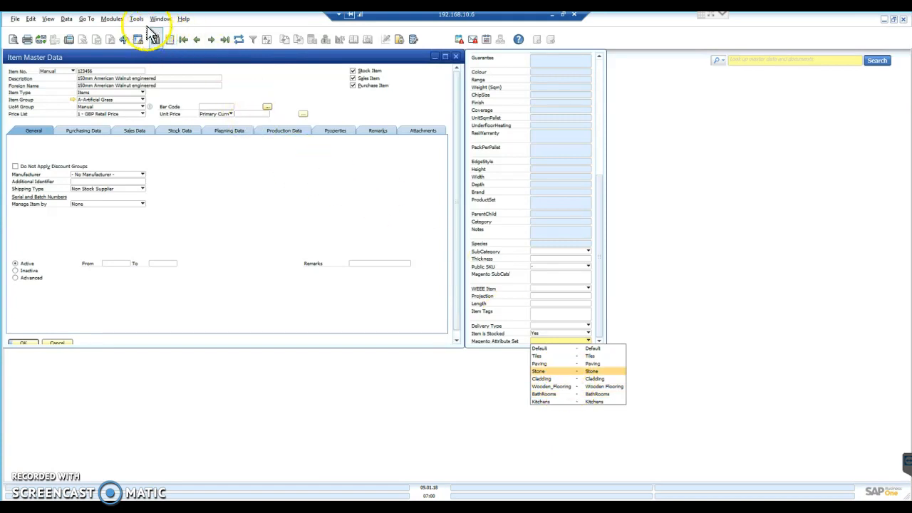
Open User-Defined Fields - Management and expand Master Data > Items > Items to reach MagAttribute.
click(136, 19)
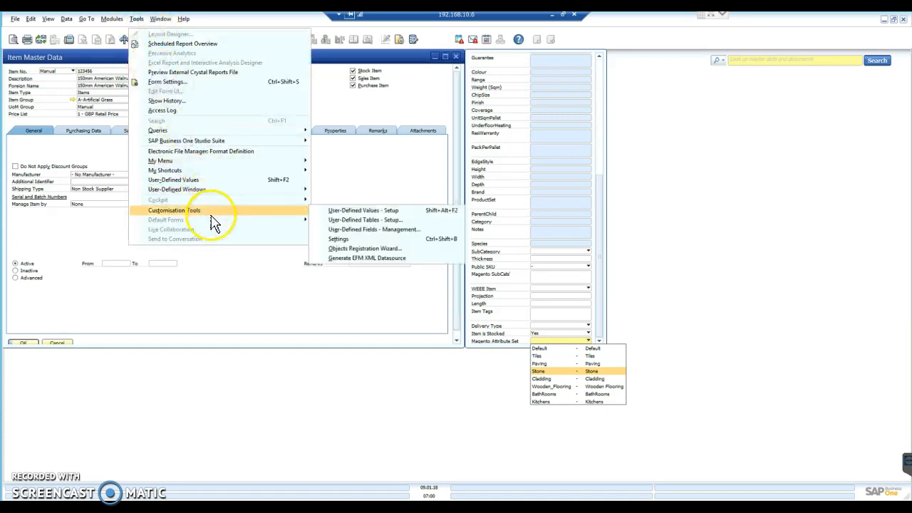
mouse_move(374, 229)
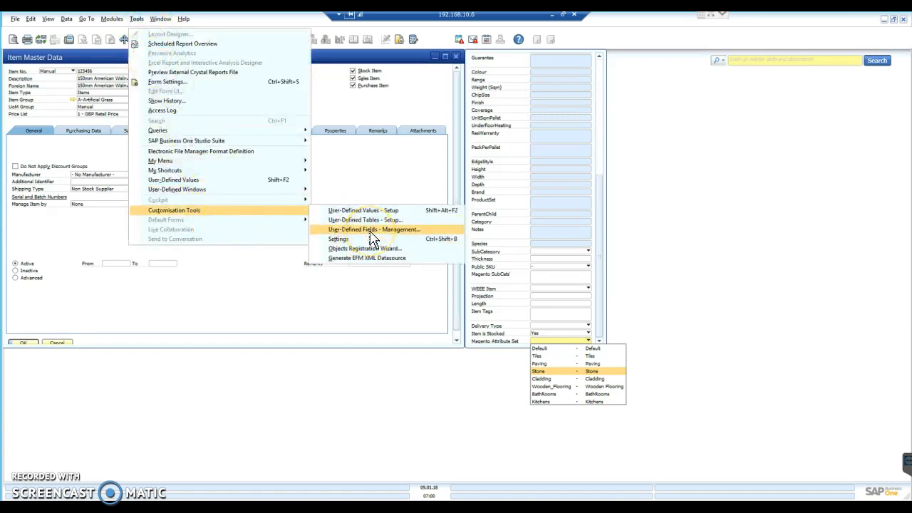
click(375, 229)
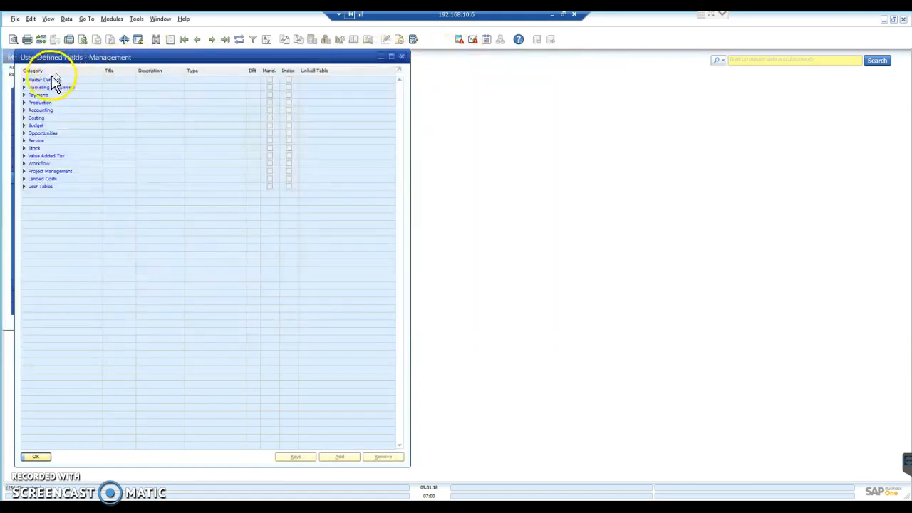
click(24, 80)
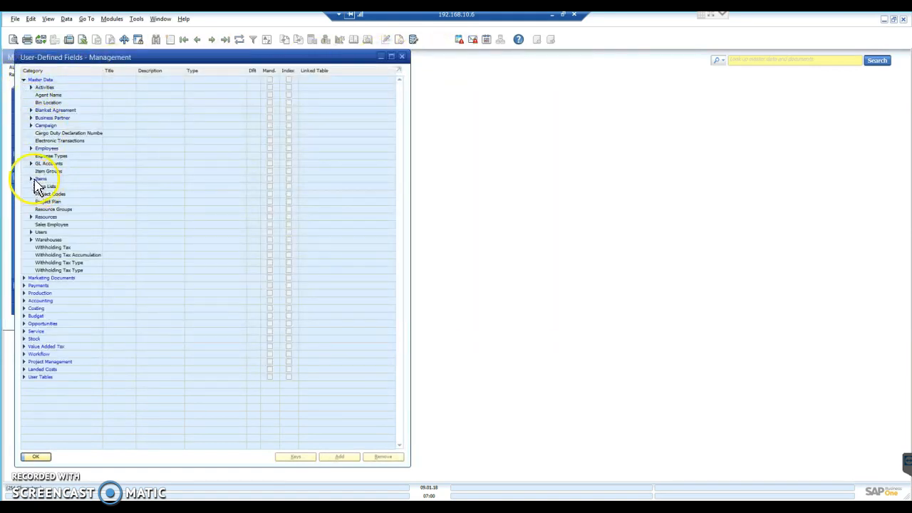
click(31, 179)
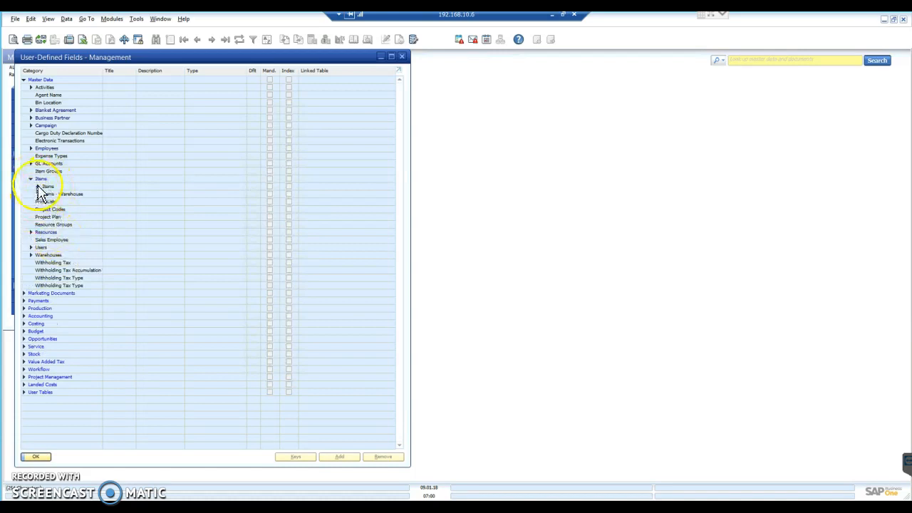
click(38, 186)
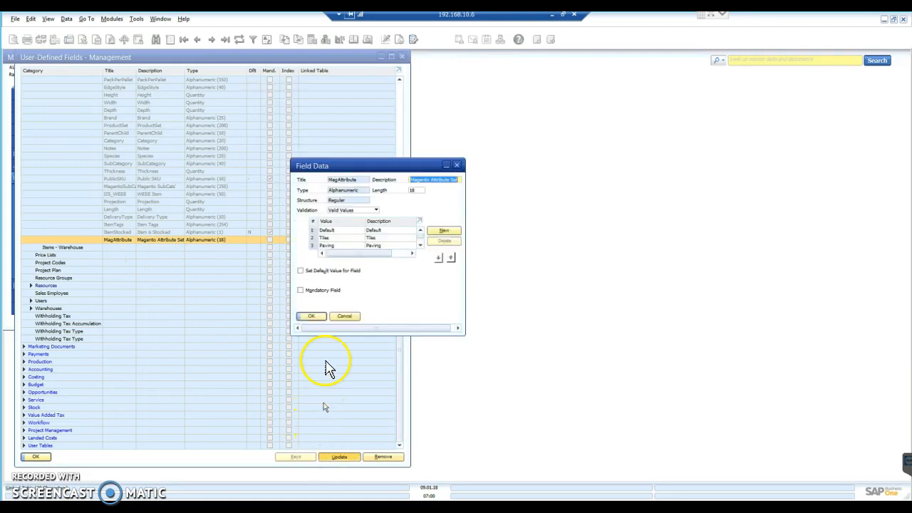
mouse_move(434, 246)
text(Kitchens)
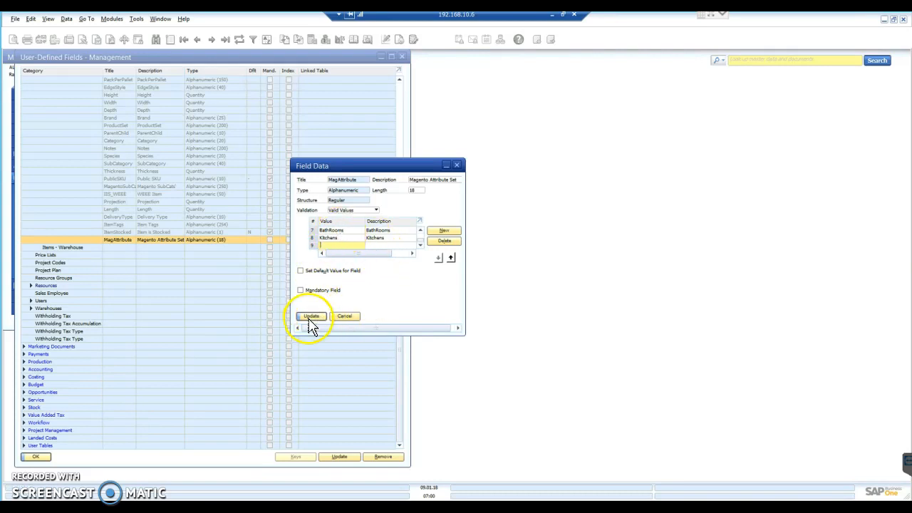
Update the MagAttribute values list and confirm closing open windows.
click(310, 315)
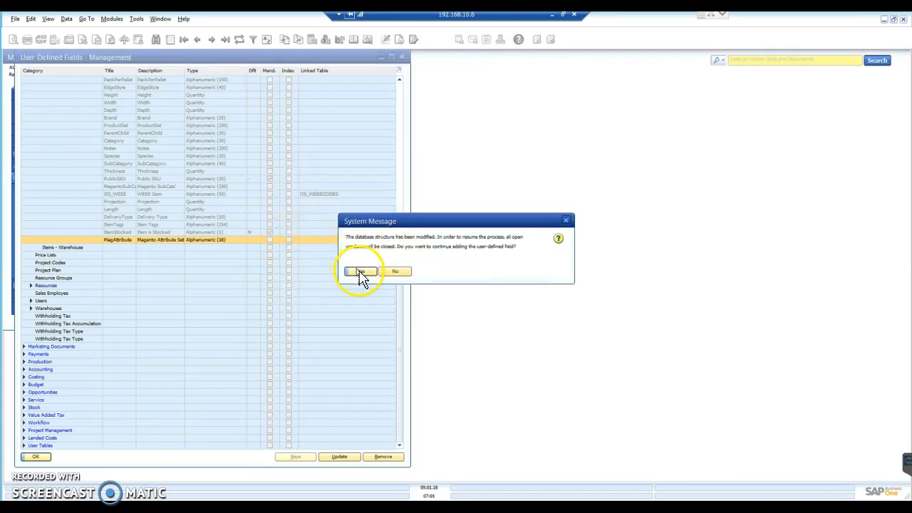
click(362, 271)
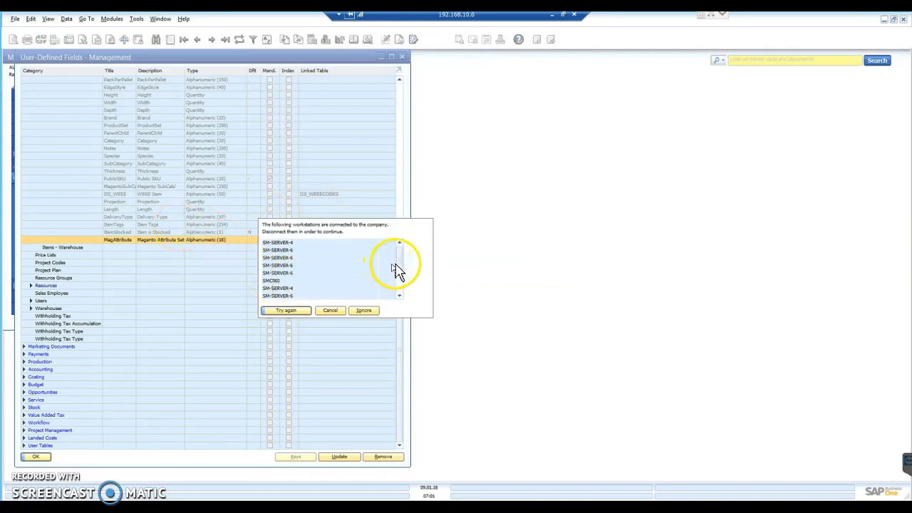